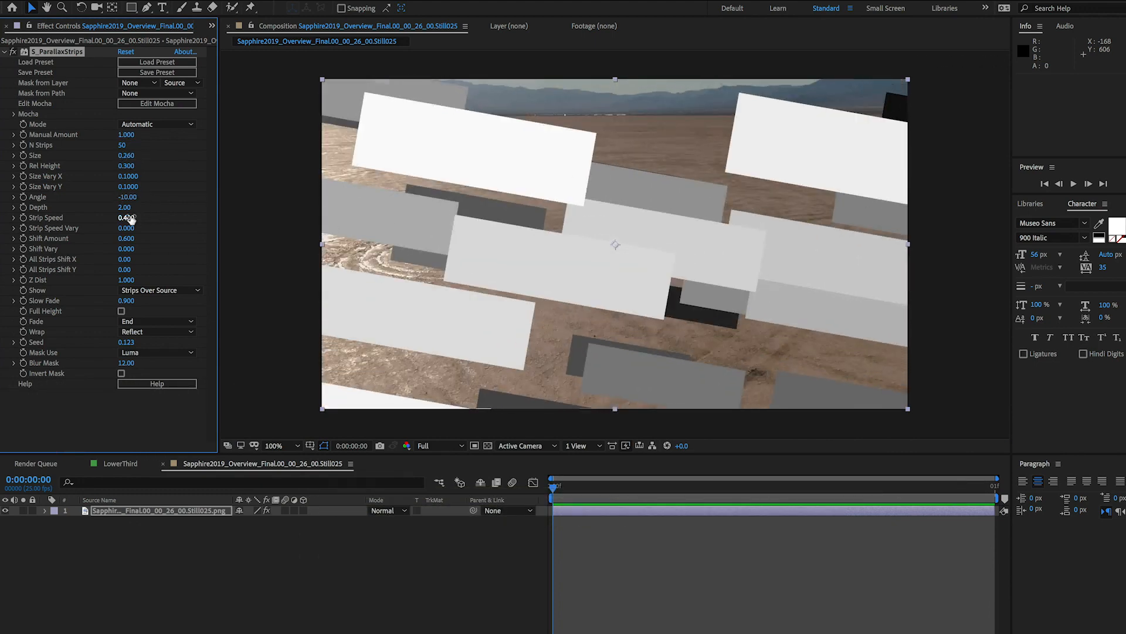
Scrub the S_ParallaxStrips Strip Speed value to change how fast the strips move.
left_click_drag(126, 217, 190, 217)
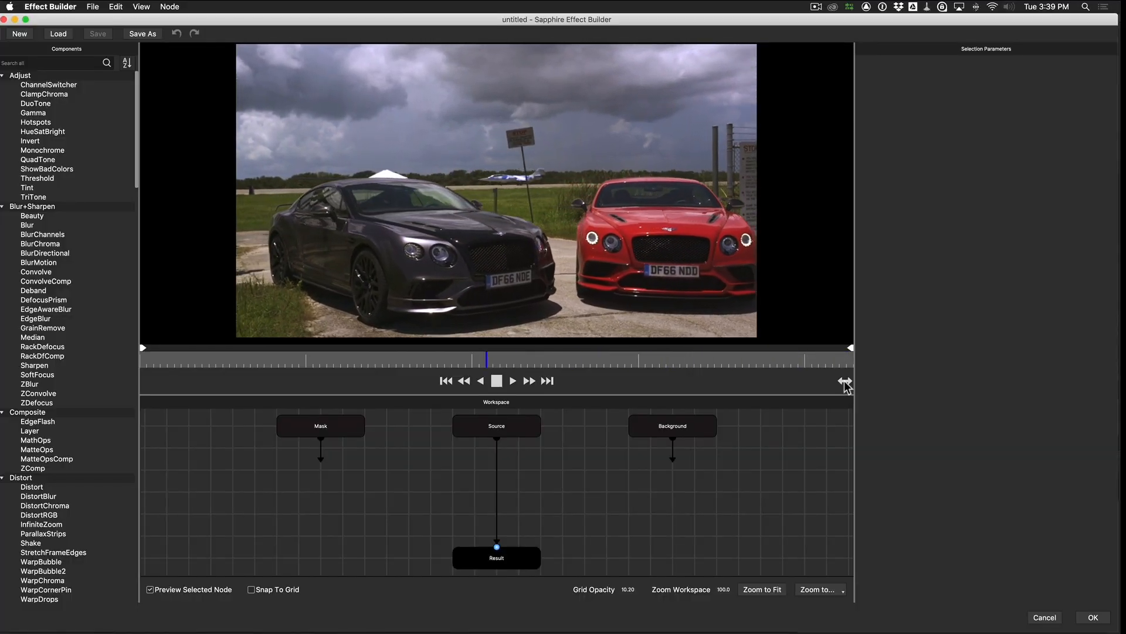
Show the untitled effect graph with Mask, Source and Background feeding Result over the car clip.
left_click(845, 381)
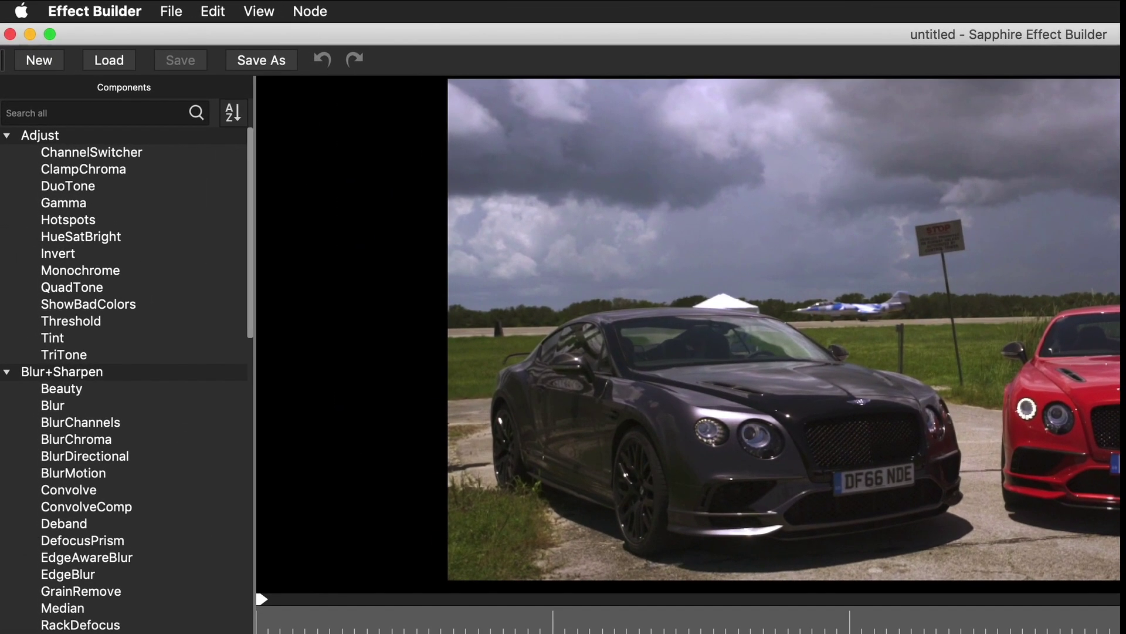
Display the Intensity Shuttle Thunderbolt reference monitor output with NTSC, PAL and HD formats.
left_click(258, 11)
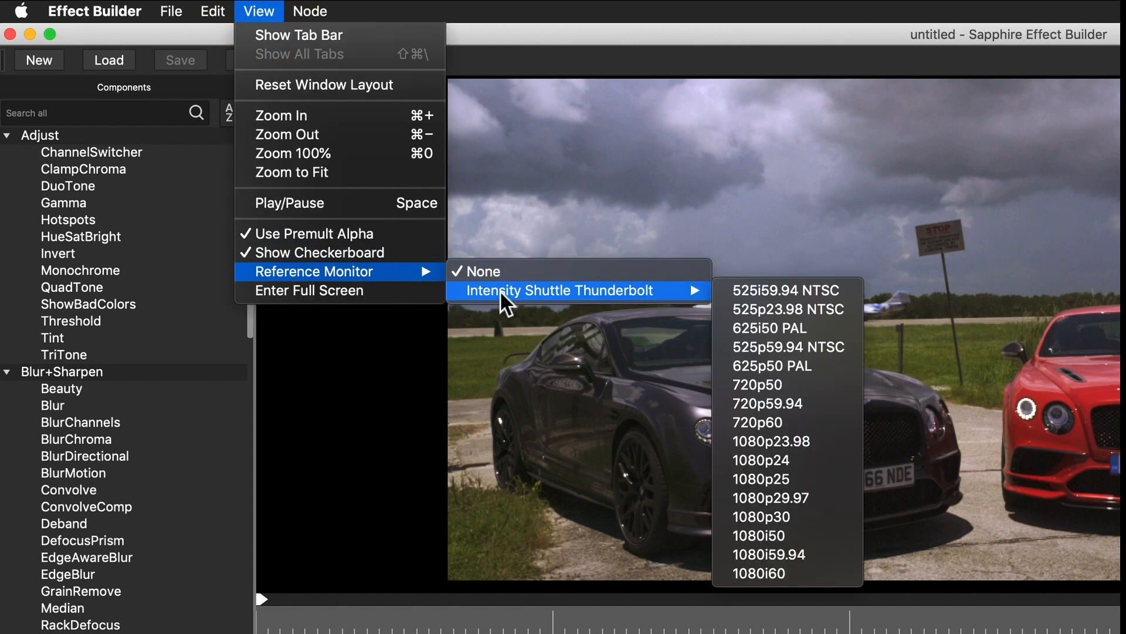
mouse_move(772, 365)
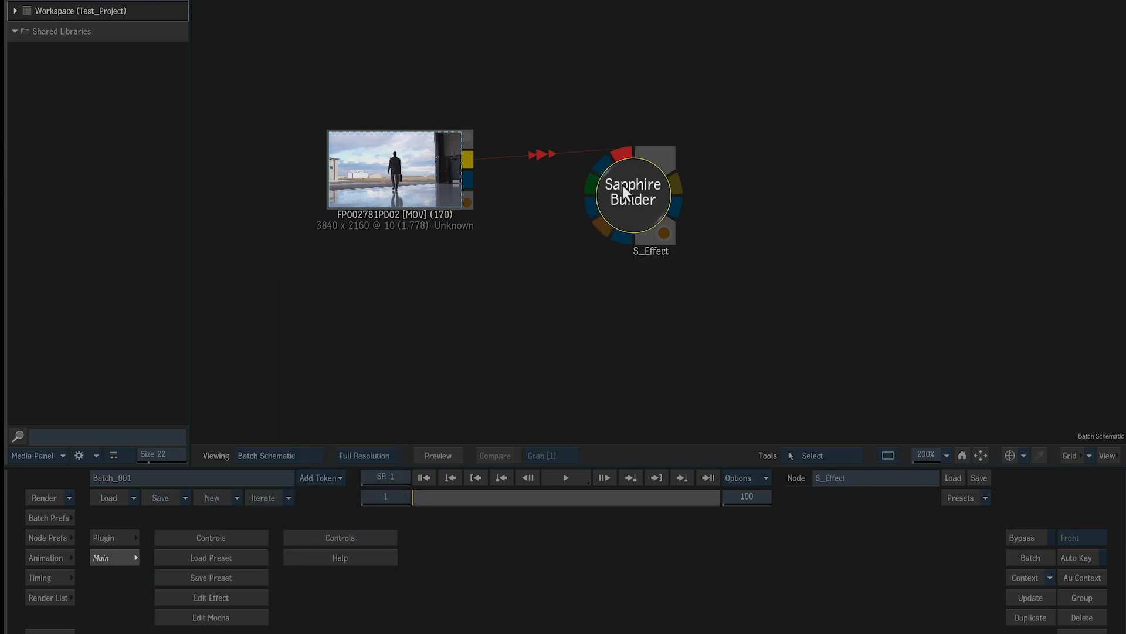
Select the Sapphire Builder S_Effect node and play its grungy paint result on the businessman clip.
left_click(210, 597)
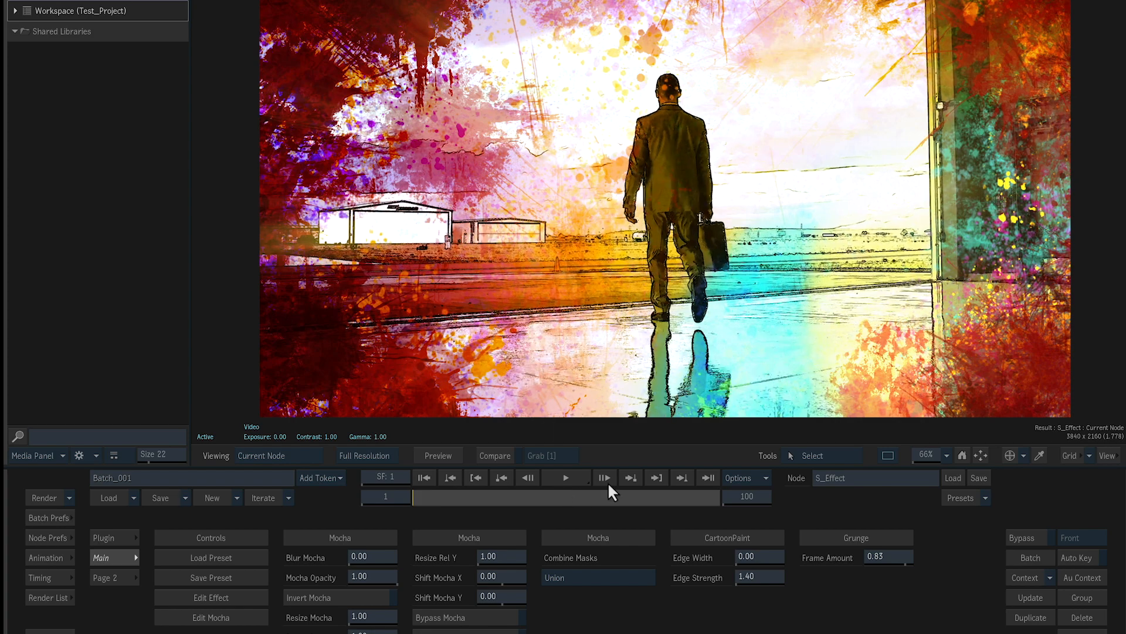
left_click(564, 477)
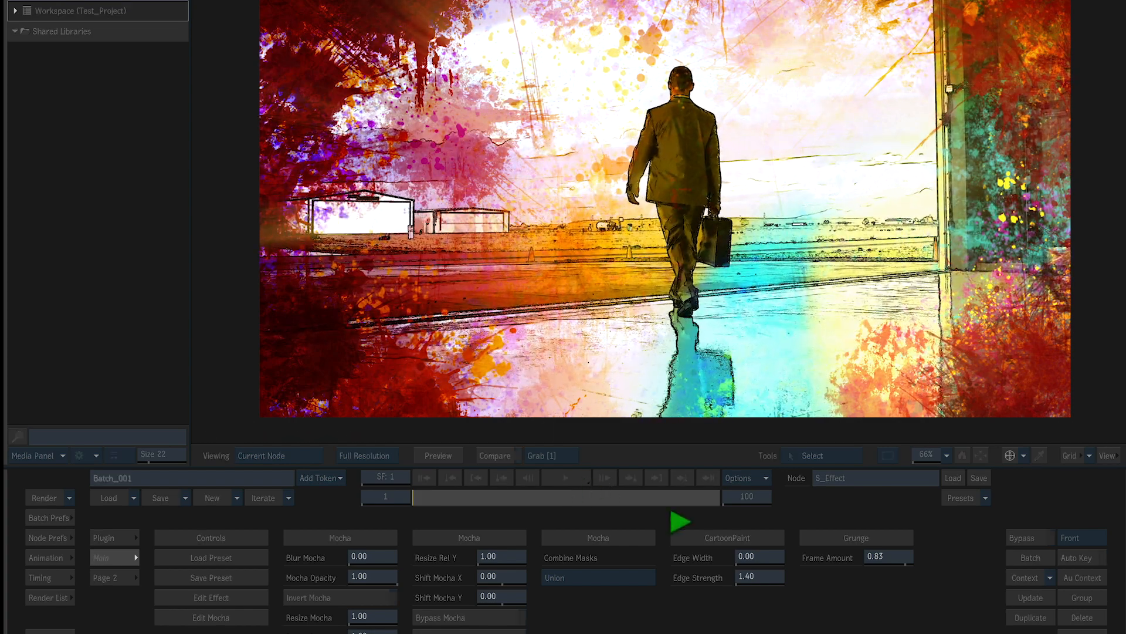